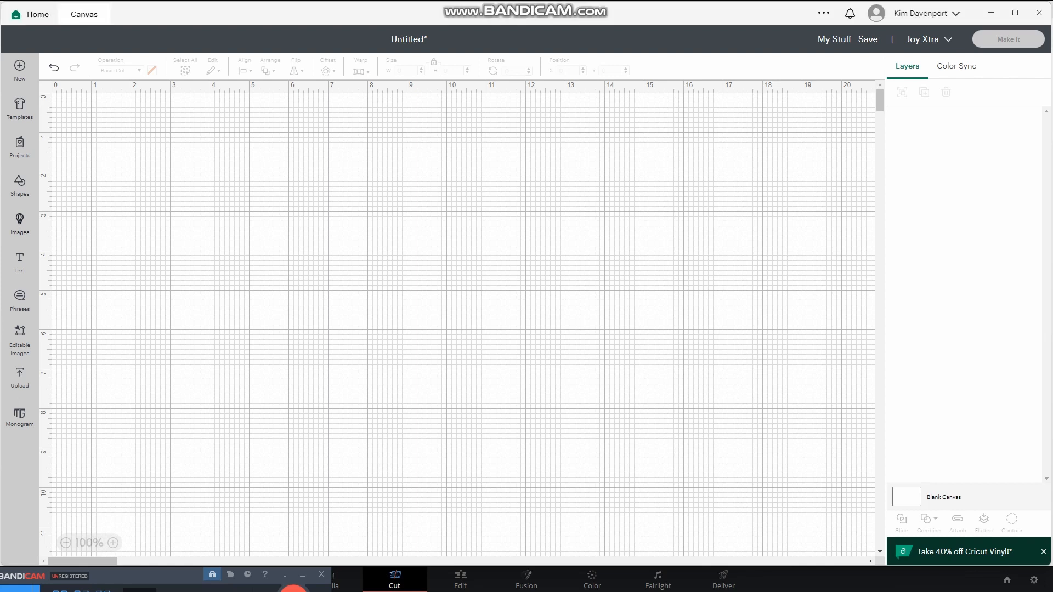
- Show the Cricut image library to search for Christmas wine bags
{"action": "left_click", "coordinate": [20, 225]}
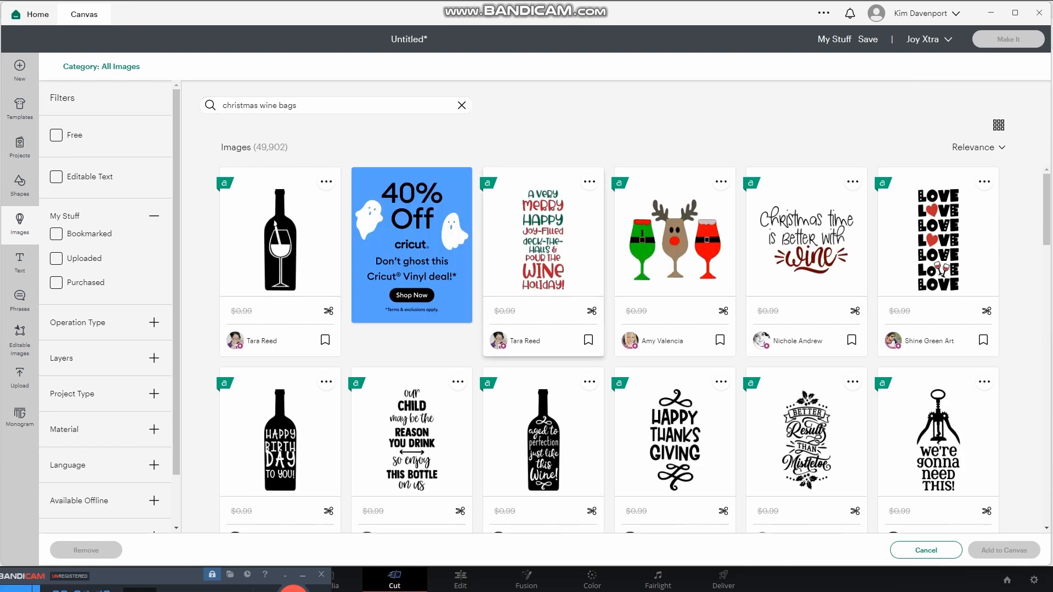
- Add the red and green 'A very Merry Happy… pour the Wine Holiday!' phrase to the canvas
{"action": "left_click", "coordinate": [925, 550]}
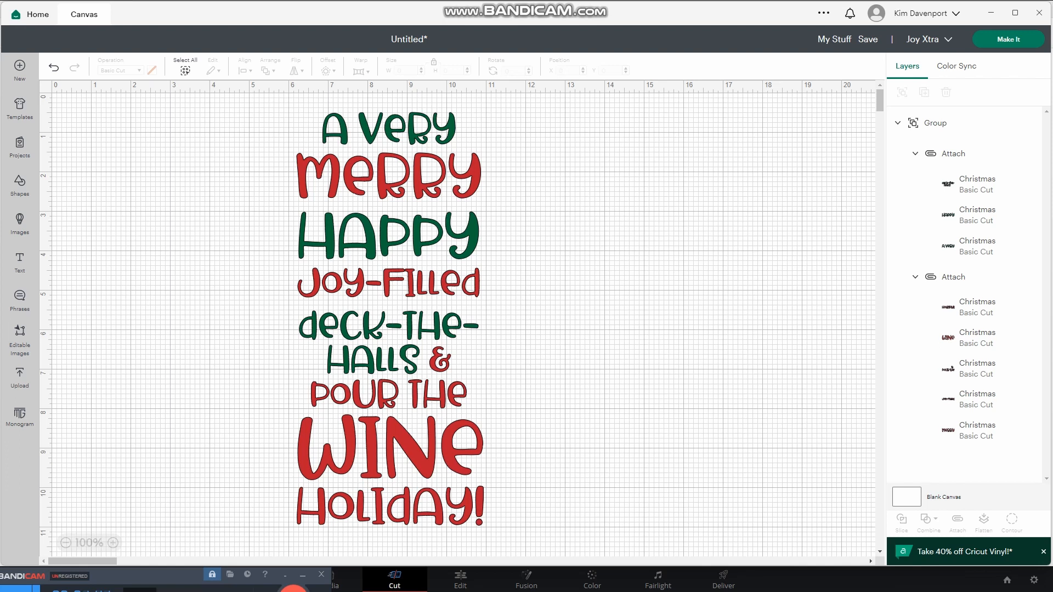
{"action": "mouse_move", "coordinate": [549, 186]}
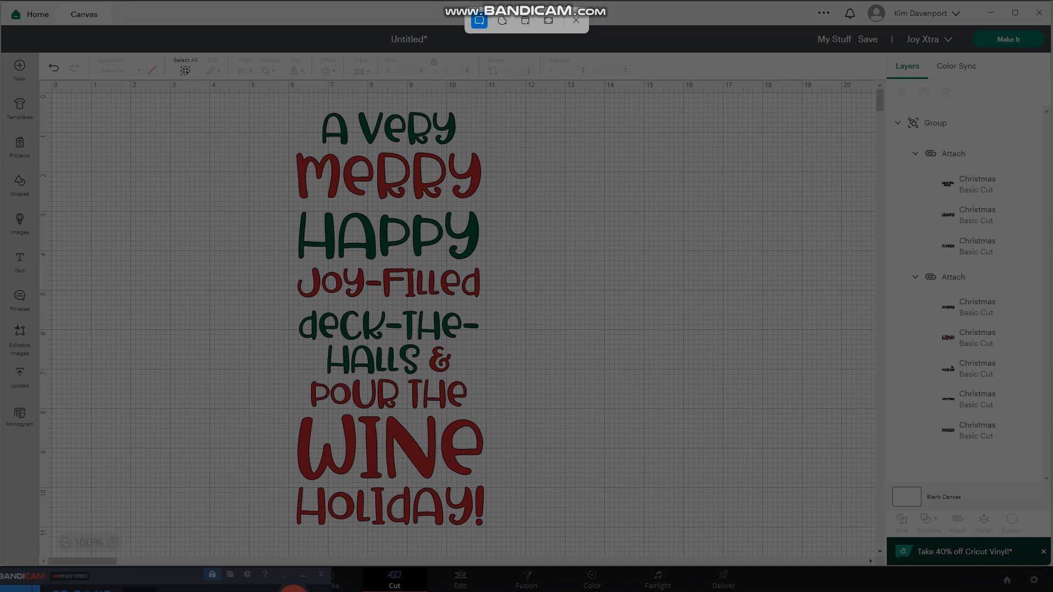
- Capture a Snipping Tool screenshot of the phrase design into the Screenshots folder
{"action": "left_click", "coordinate": [386, 154]}
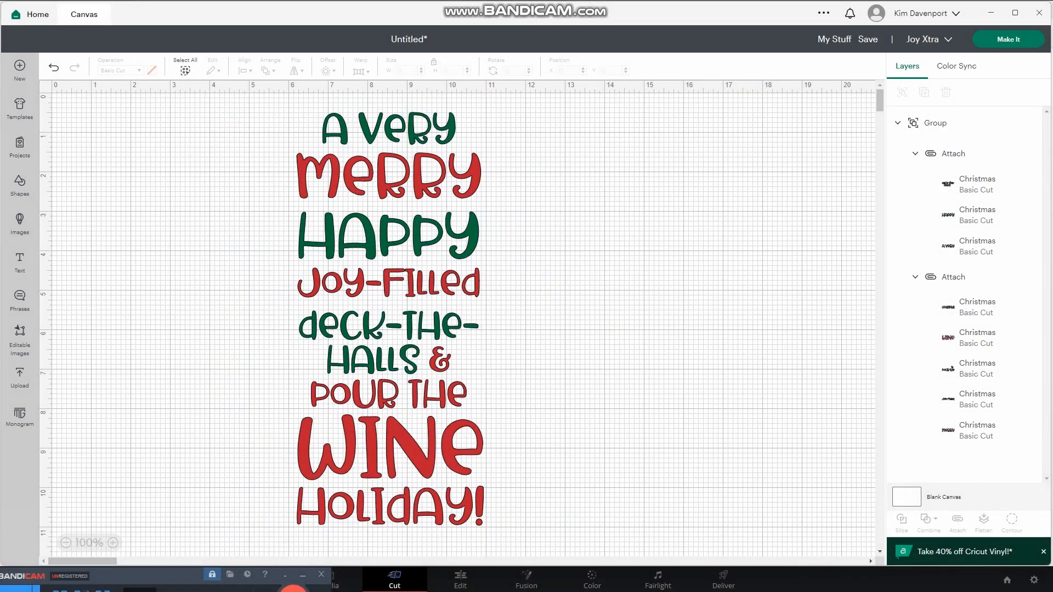
{"action": "left_click", "coordinate": [283, 579]}
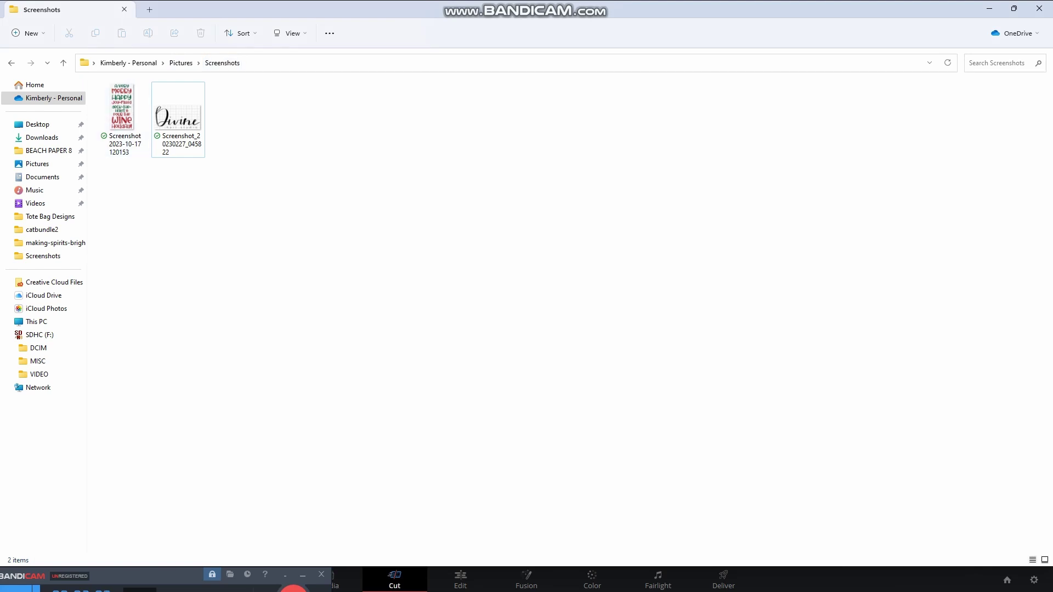
- Pick the new phrase screenshot from Pictures > Screenshots for use in Silhouette Studio
{"action": "left_click", "coordinate": [283, 579]}
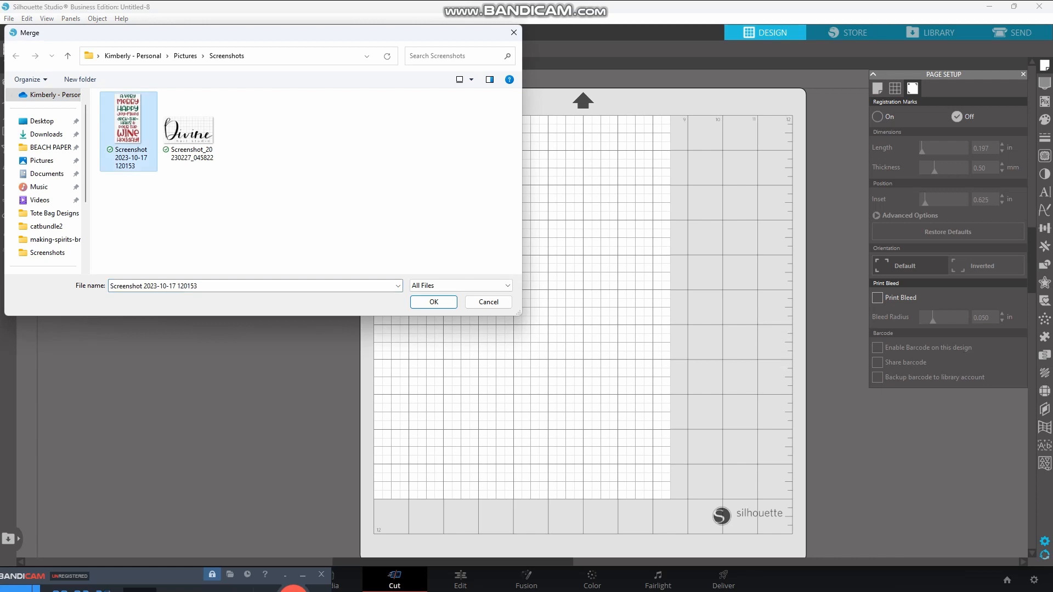
{"action": "mouse_move", "coordinate": [128, 127]}
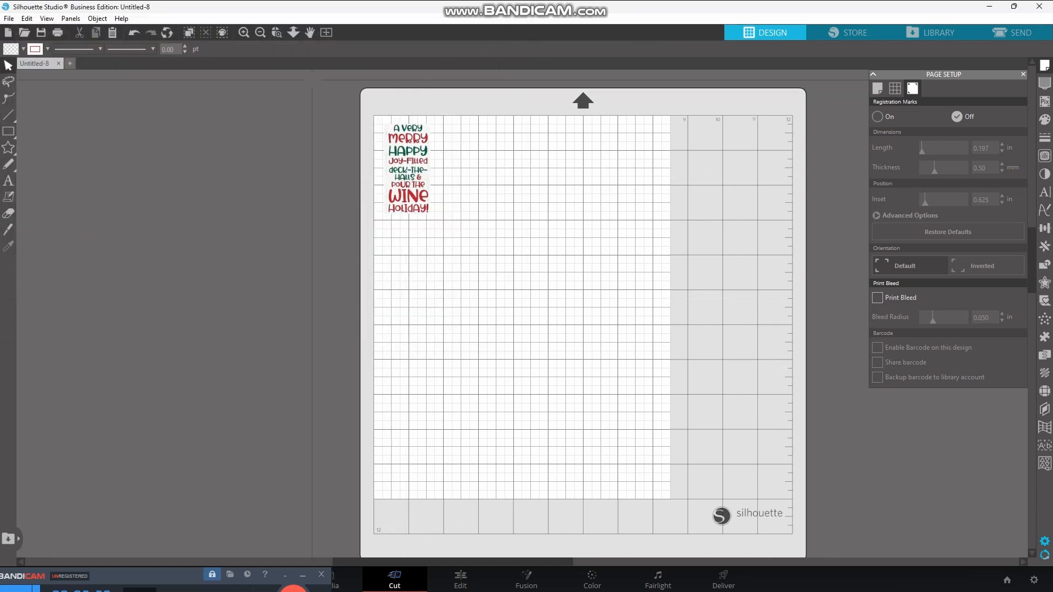
- Enlarge the imported phrase image to roughly mat height via the W box
{"action": "left_click", "coordinate": [408, 168]}
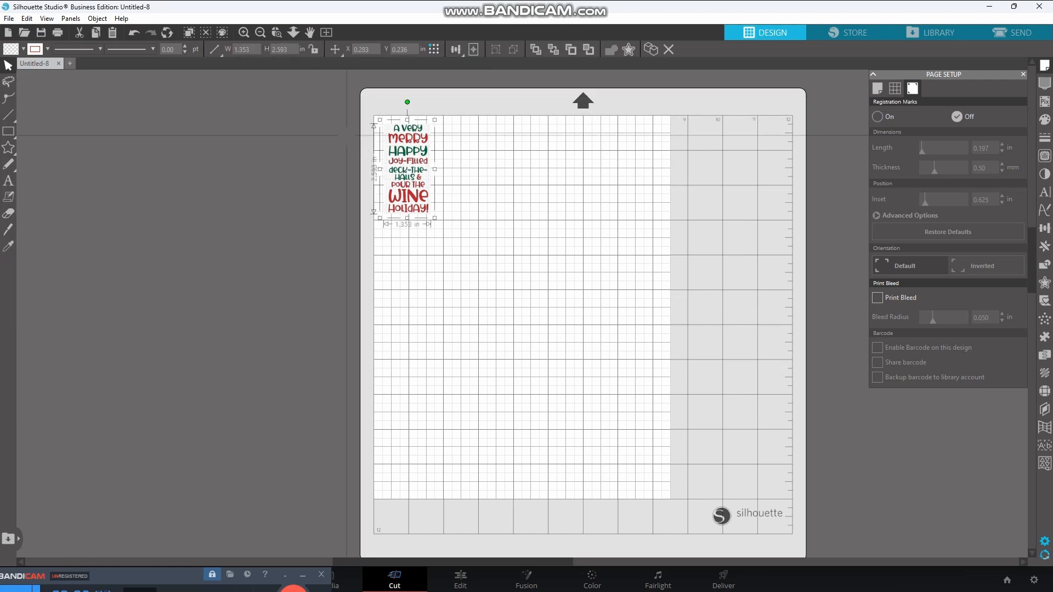
{"action": "triple_click", "coordinate": [241, 49]}
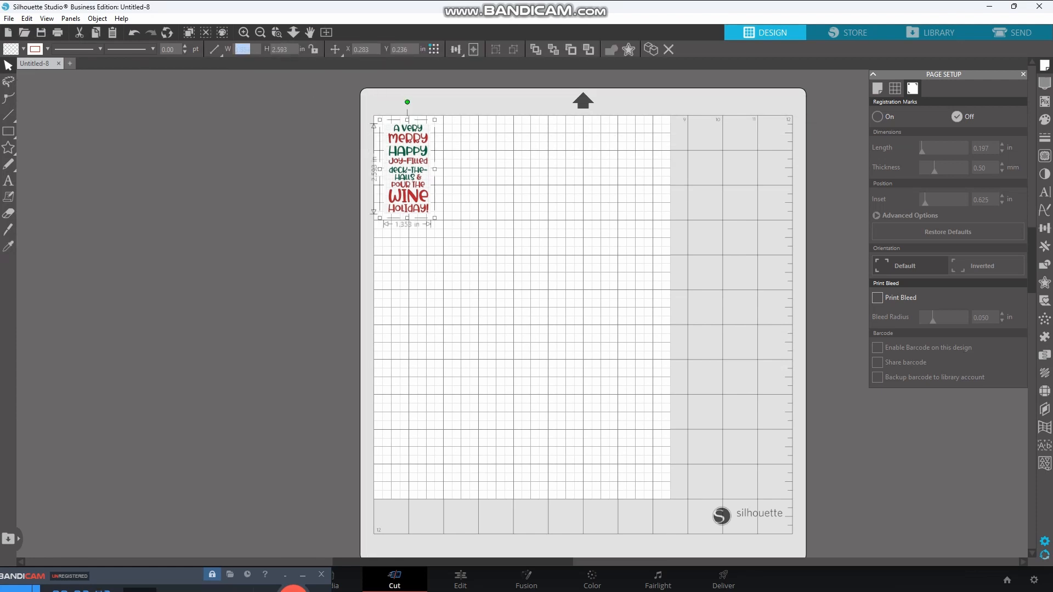
{"action": "left_click", "coordinate": [233, 49]}
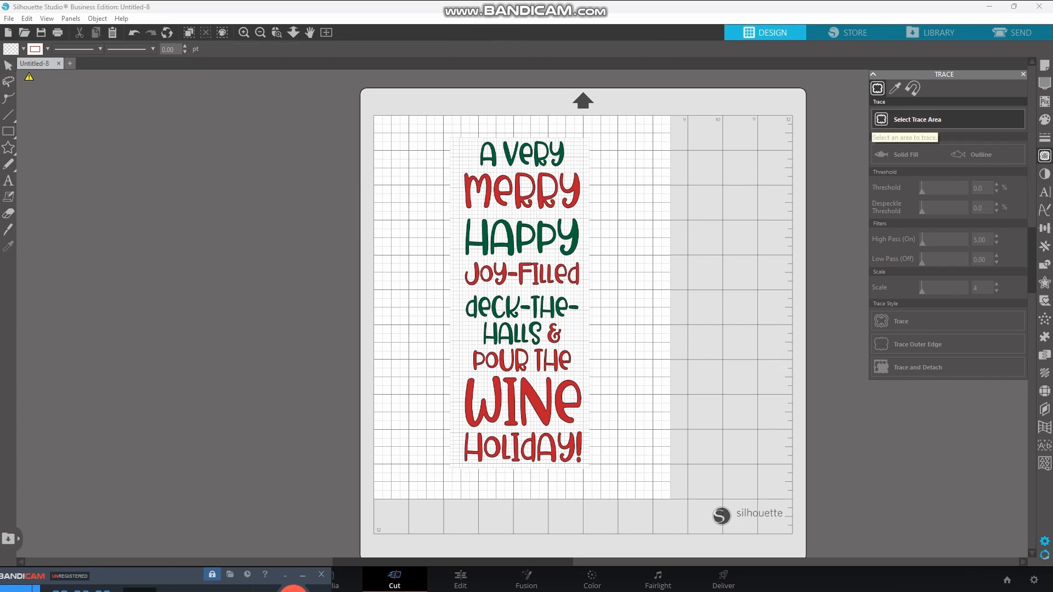
- Trace the phrase and detach a grey cut copy separate from the coloured image
{"action": "left_click", "coordinate": [917, 119]}
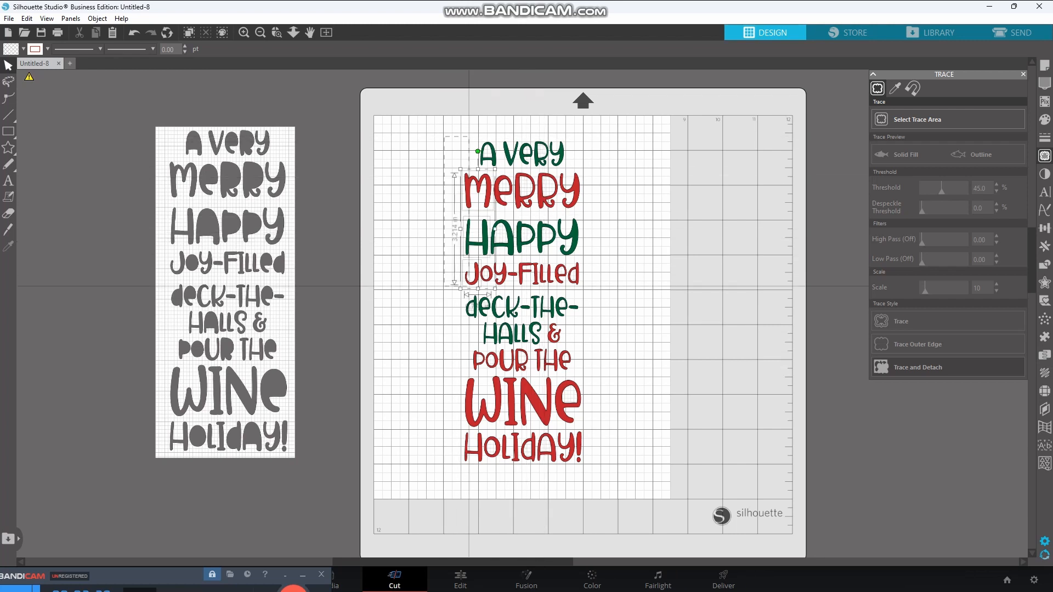
{"action": "left_click", "coordinate": [519, 302]}
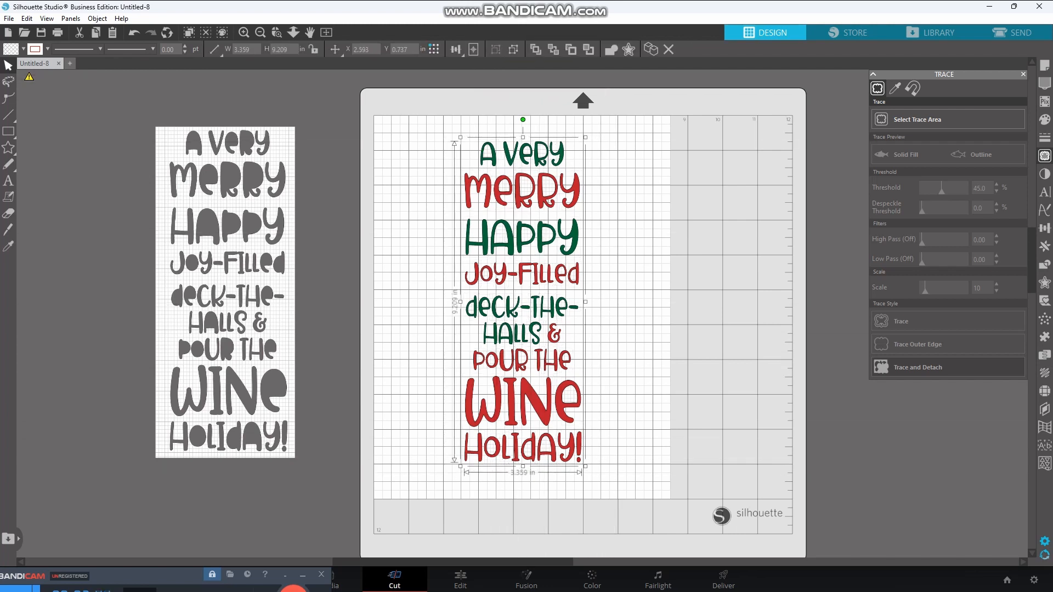
{"action": "mouse_move", "coordinate": [534, 49]}
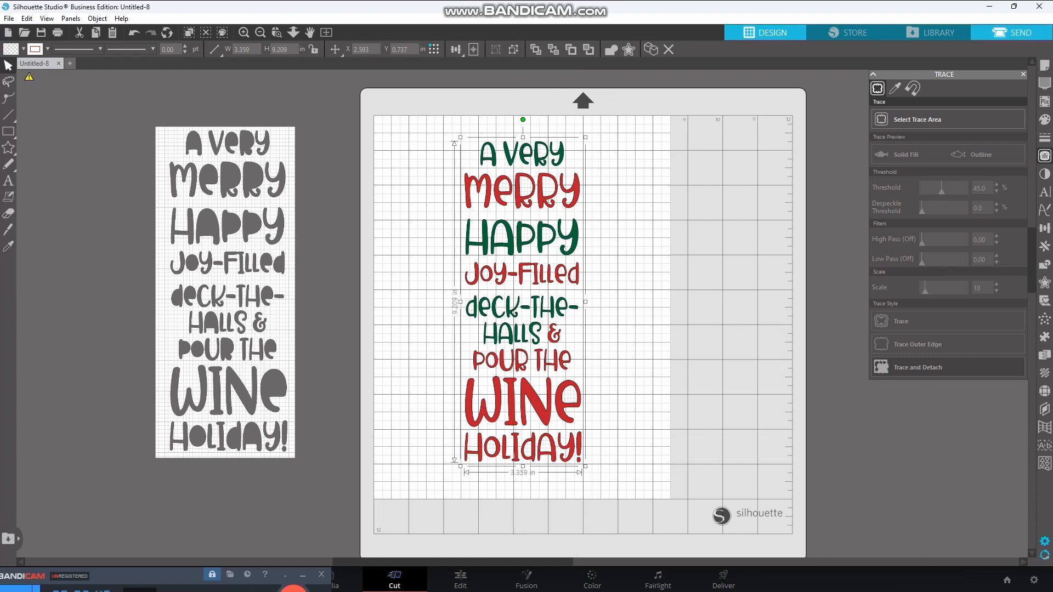
- Preview the traced cut lines in Send, then frame the phrase with a 4.433 by 9.480 inch rectangle
{"action": "left_click", "coordinate": [1018, 32]}
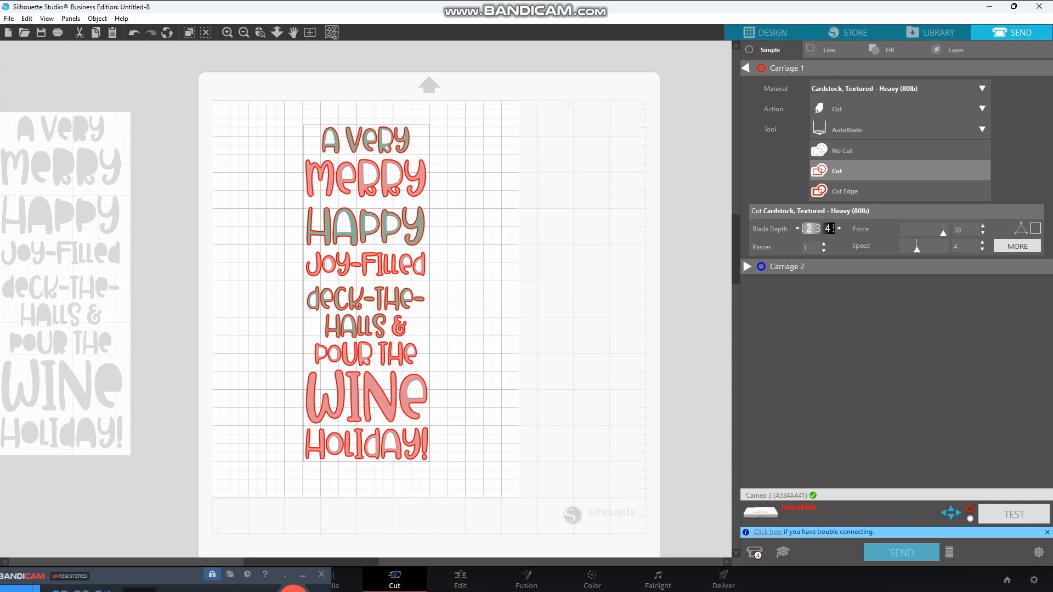
{"action": "left_click", "coordinate": [771, 32]}
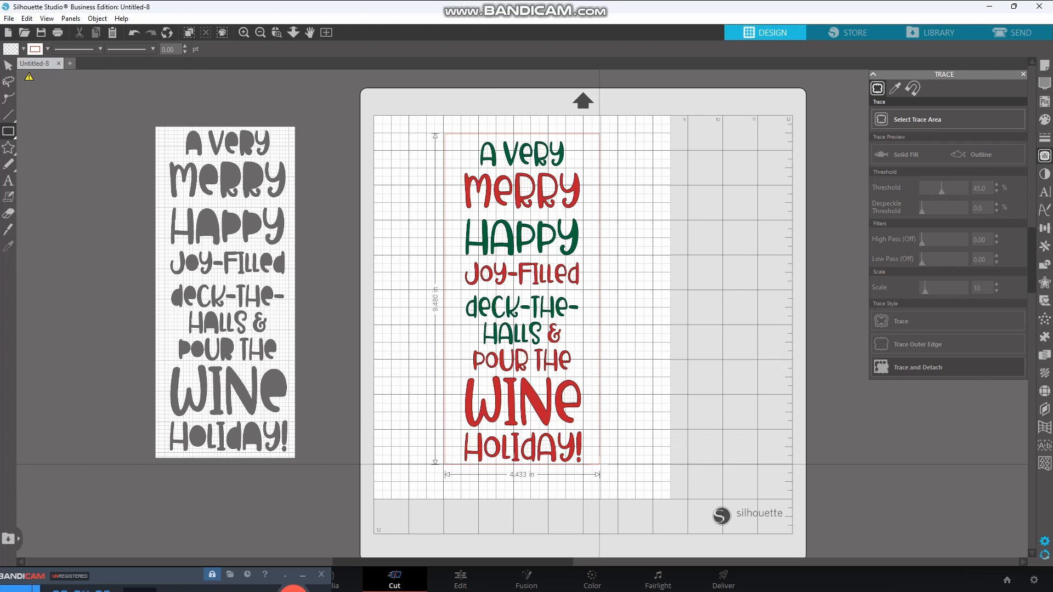
- Preview the rectangle's red cut line enclosing the phrase in the Send panel
{"action": "left_click", "coordinate": [522, 302]}
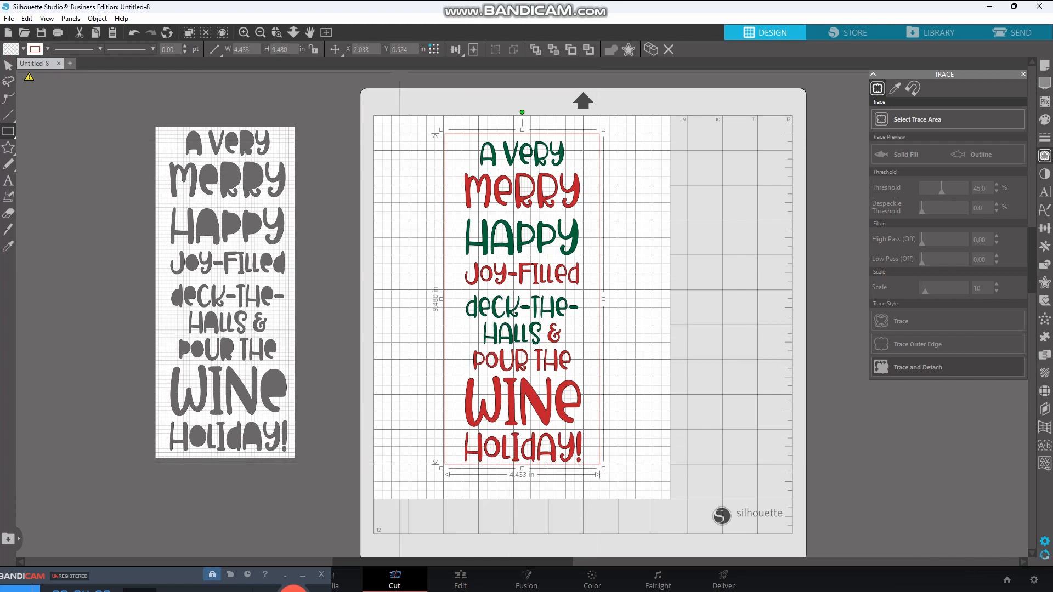
{"action": "mouse_move", "coordinate": [8, 65]}
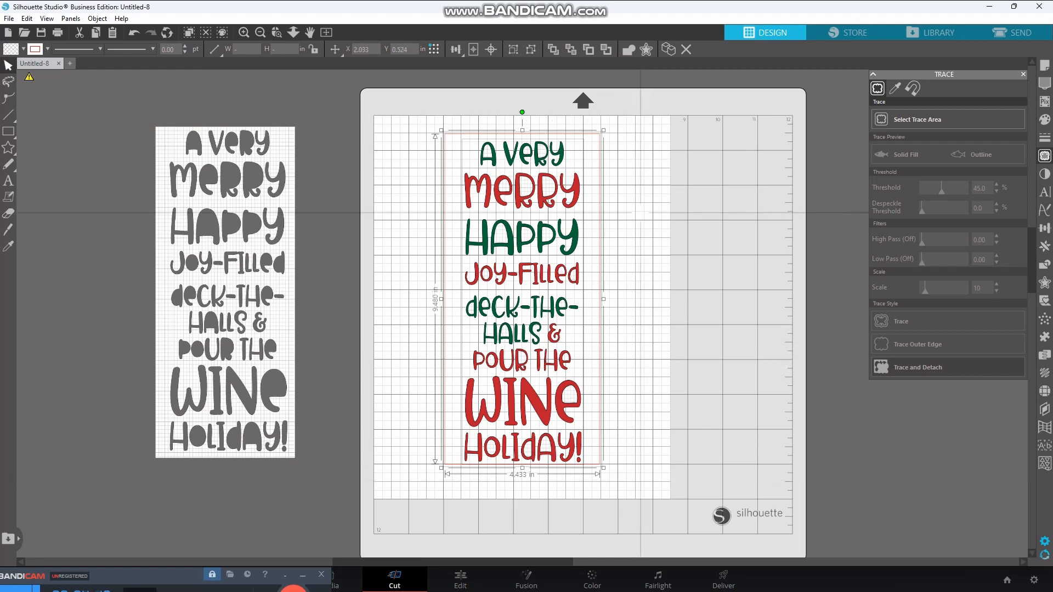
{"action": "left_click", "coordinate": [1017, 32]}
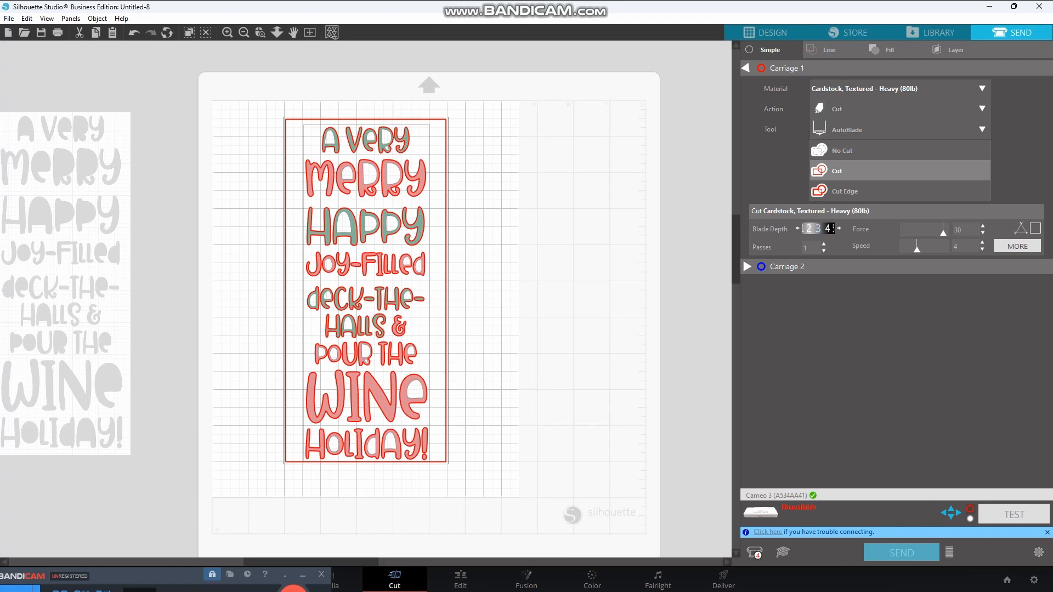
- Return to the Design workspace with the boxed phrase on the mat
{"action": "left_click", "coordinate": [843, 190]}
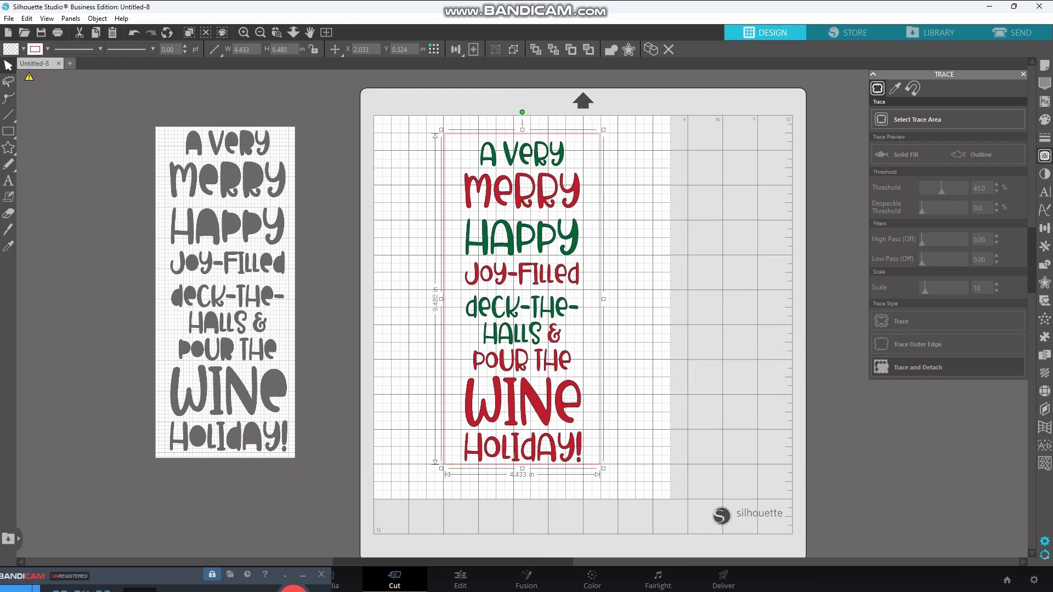
- Mirror the boxed phrase via the Replicate panel and show its cut setup in Send
{"action": "left_click", "coordinate": [1043, 247]}
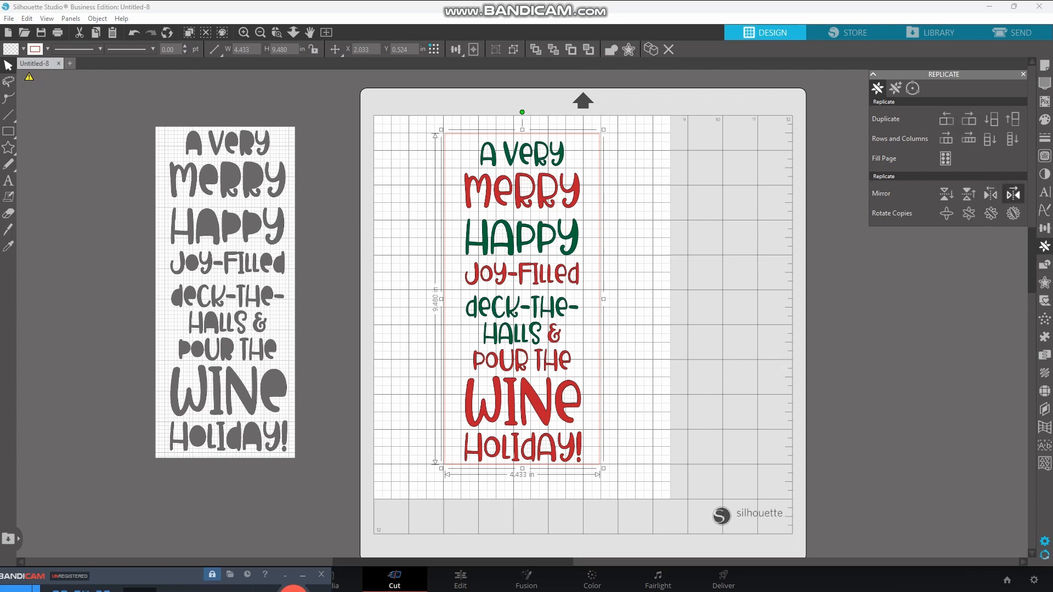
{"action": "left_click", "coordinate": [1012, 194]}
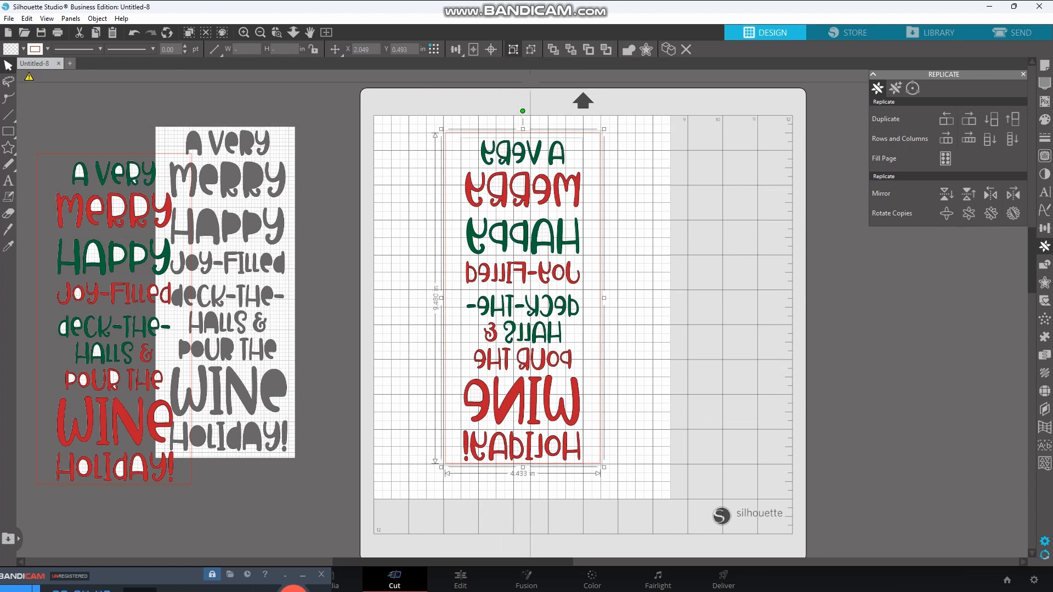
{"action": "left_click", "coordinate": [1019, 32]}
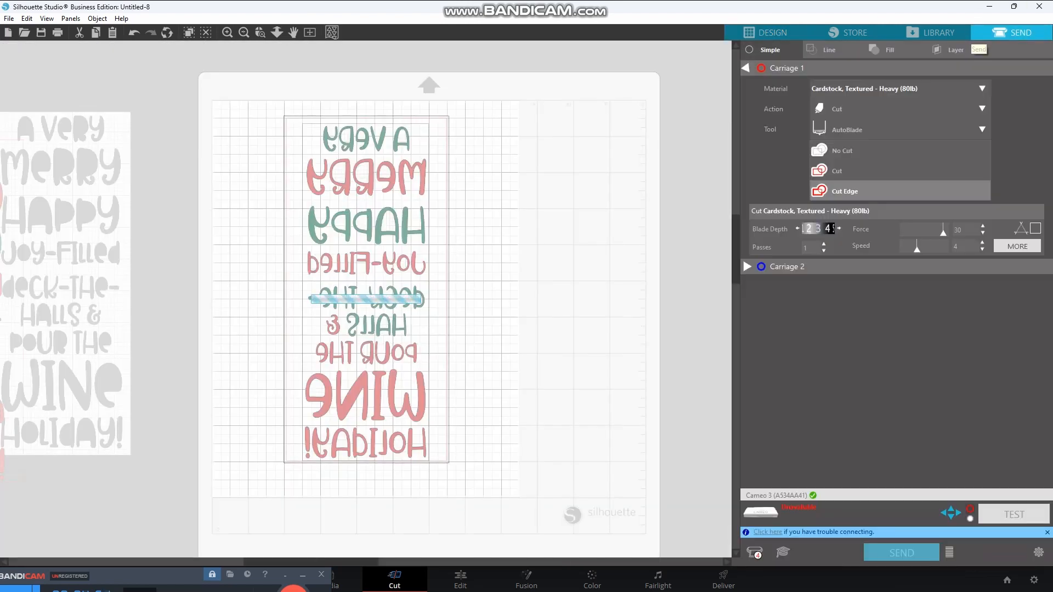